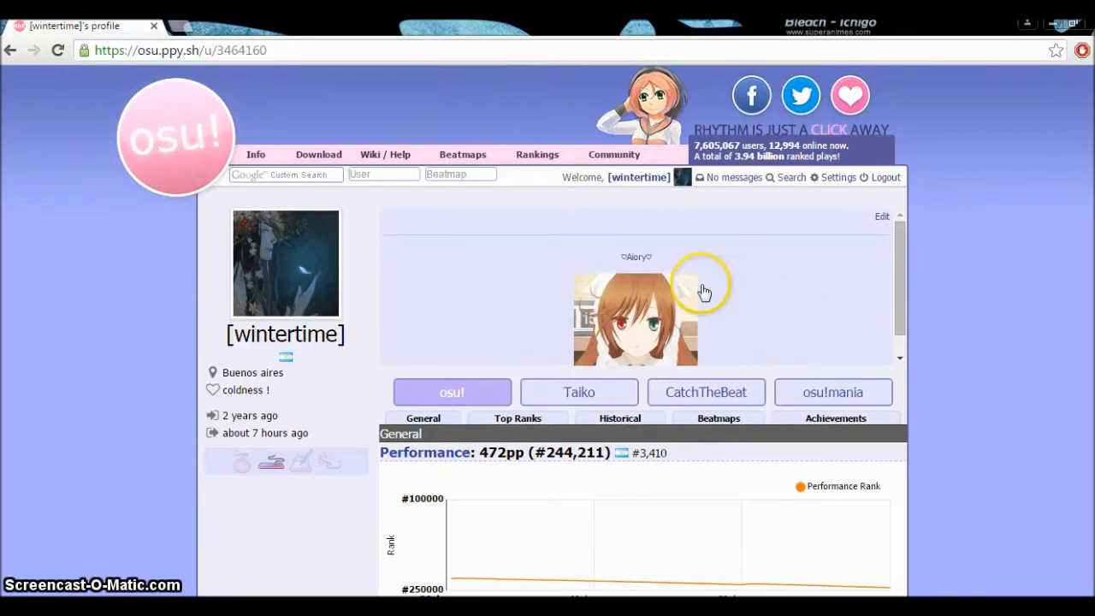
{"action": "mouse_move", "coordinate": [651, 251]}
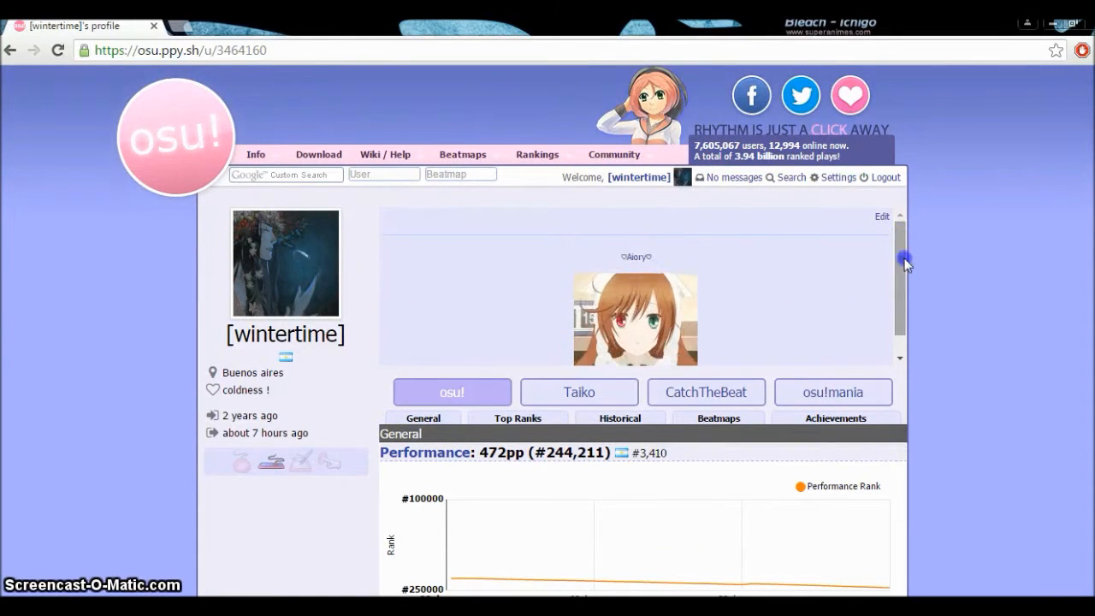
Step: Add a new 'Aiory' line to the userpage post and wrap it in [profile] tags
{"action": "right_click", "coordinate": [635, 319]}
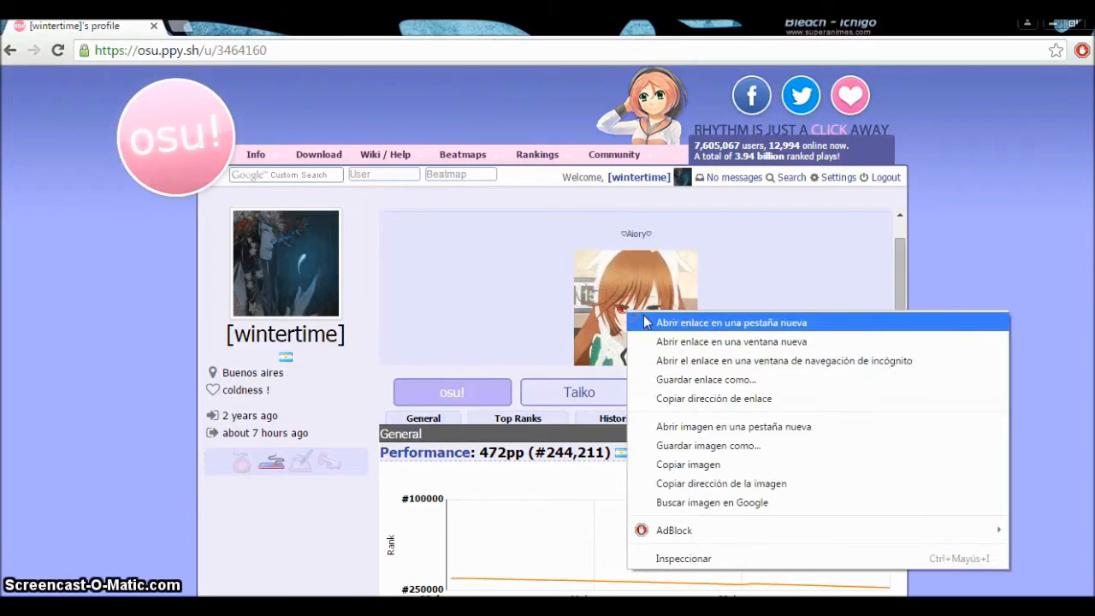
{"action": "left_click", "coordinate": [732, 323]}
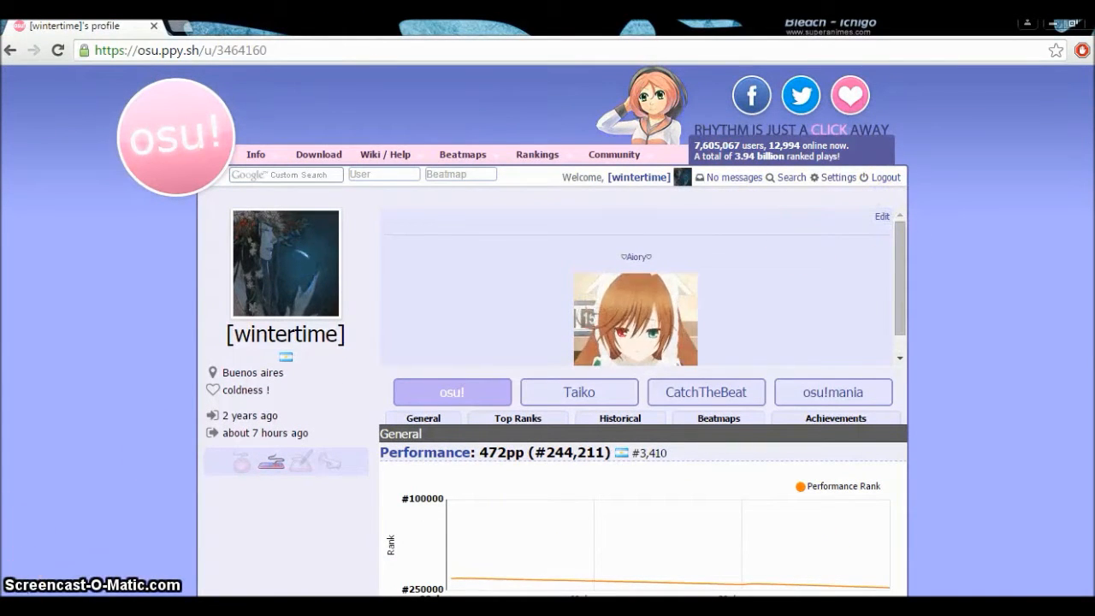
{"action": "left_click", "coordinate": [882, 216]}
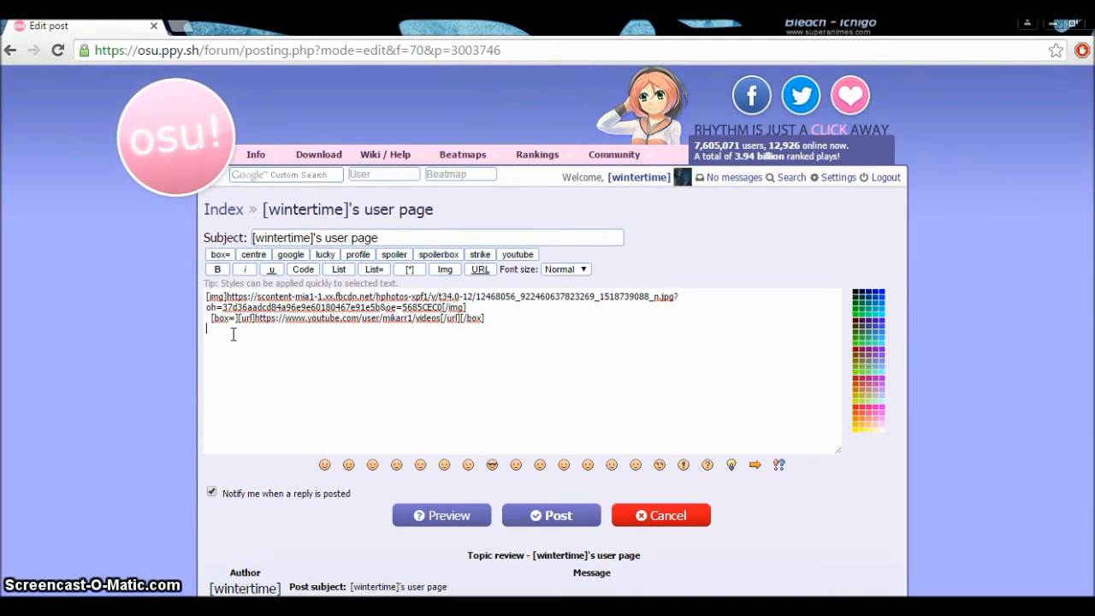
{"action": "type", "text": "Aiory"}
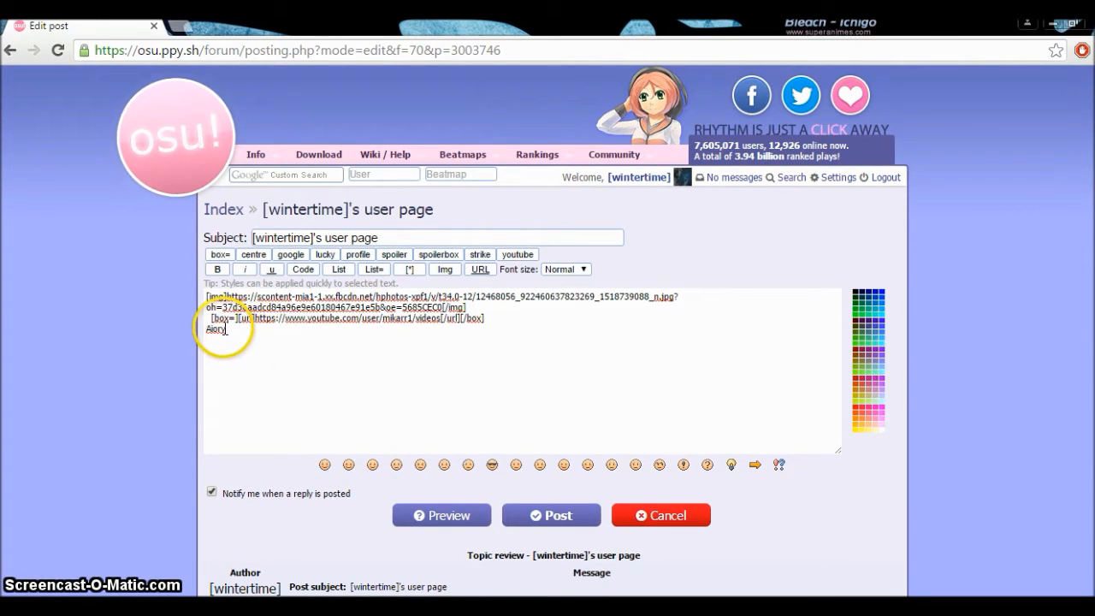
{"action": "double_click", "coordinate": [214, 328]}
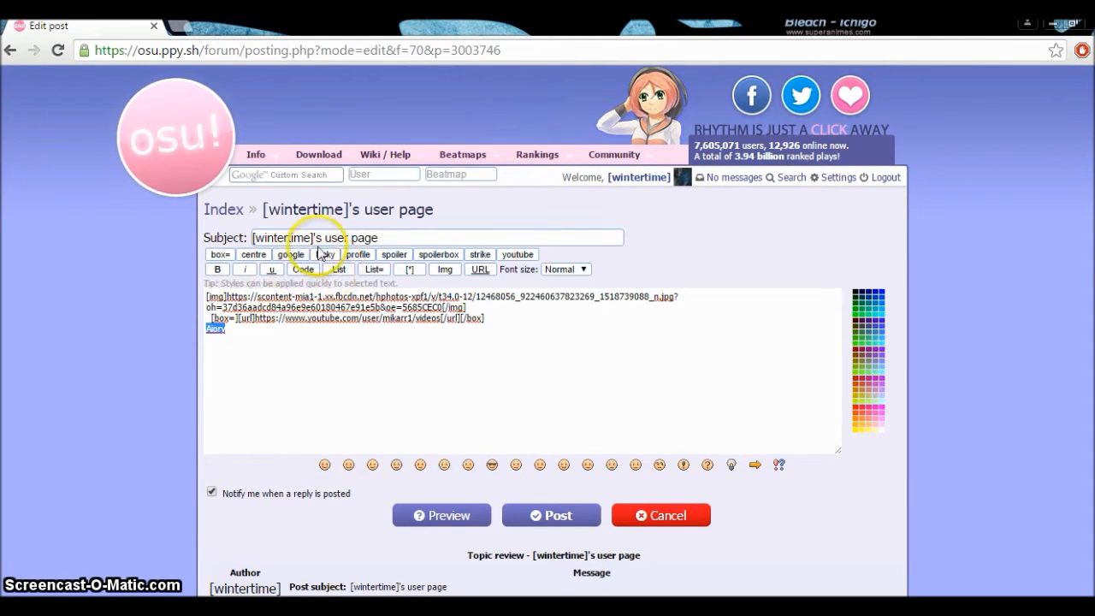
{"action": "left_click", "coordinate": [358, 254]}
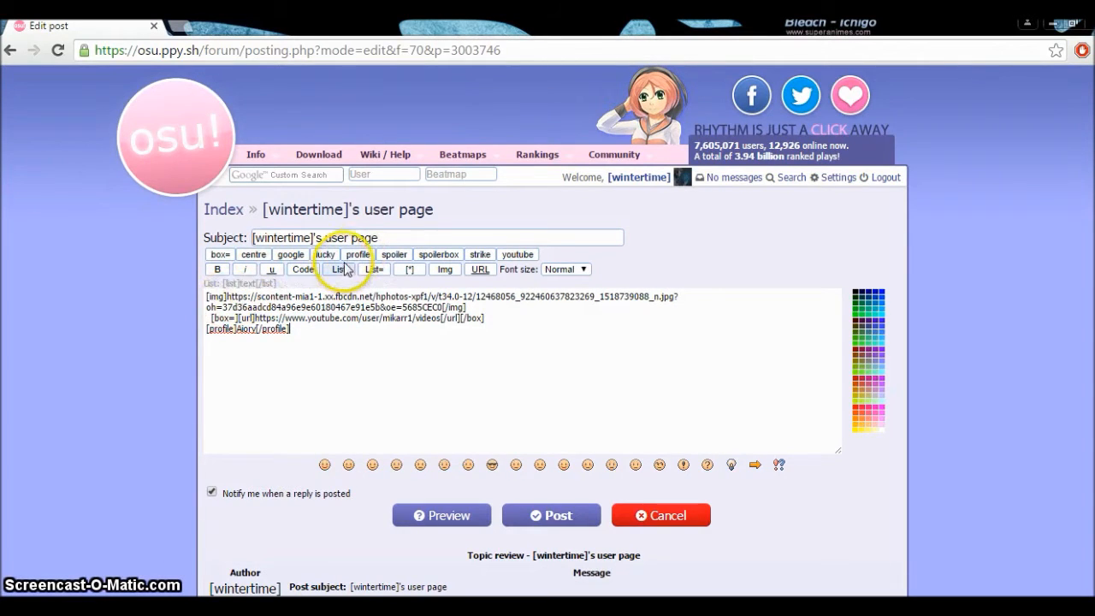
{"action": "mouse_move", "coordinate": [321, 299]}
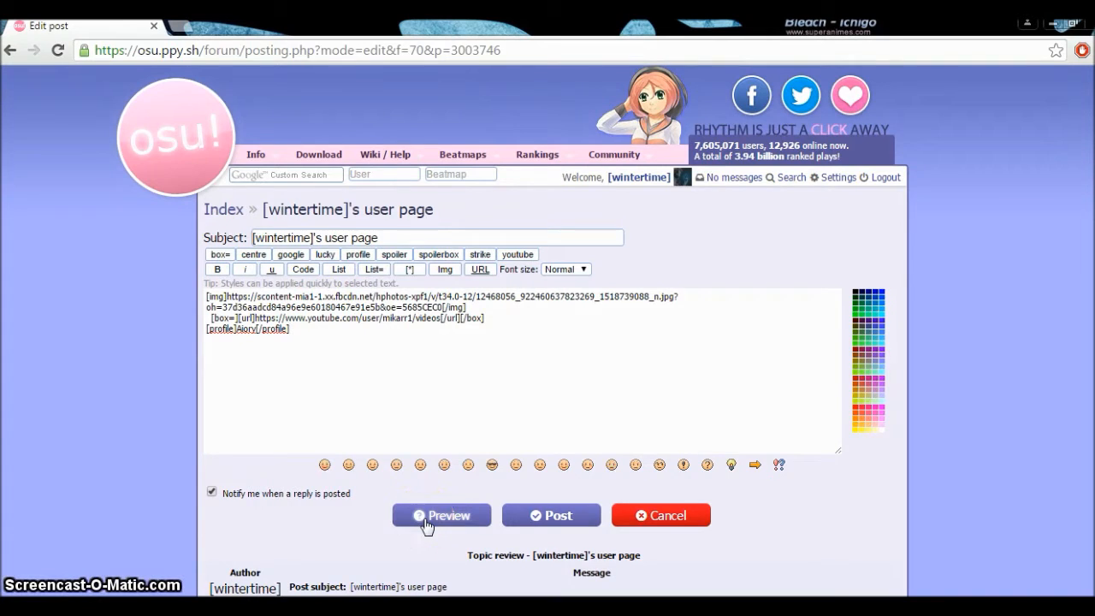
Step: Preview the post, wrap the Aiory profile line in [centre] tags, and preview again
{"action": "left_click", "coordinate": [442, 515]}
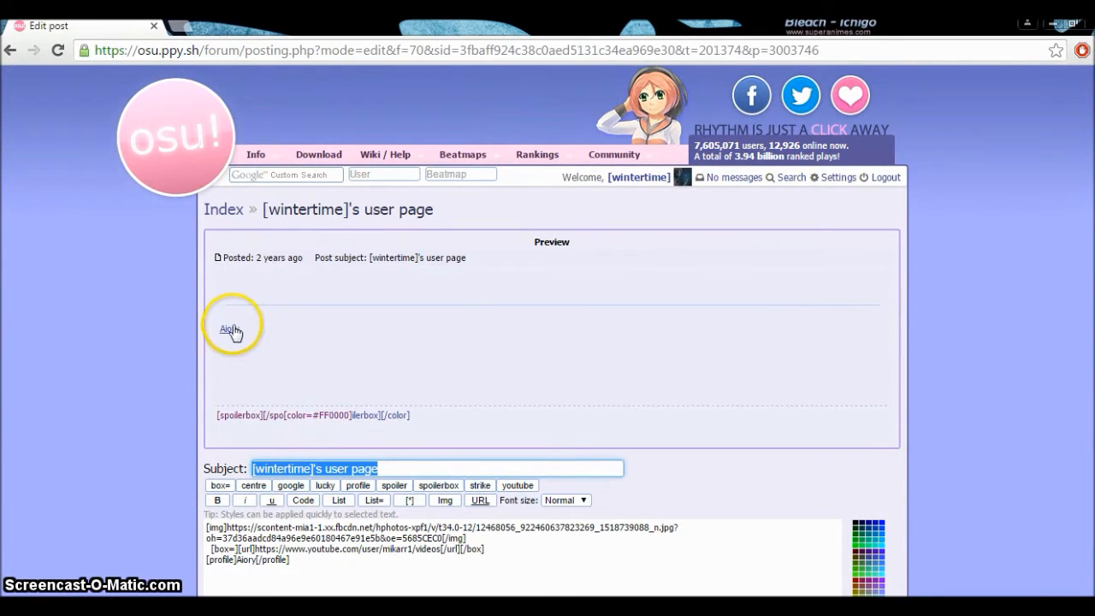
{"action": "scroll", "scroll_direction": "down", "scroll_amount": 3}
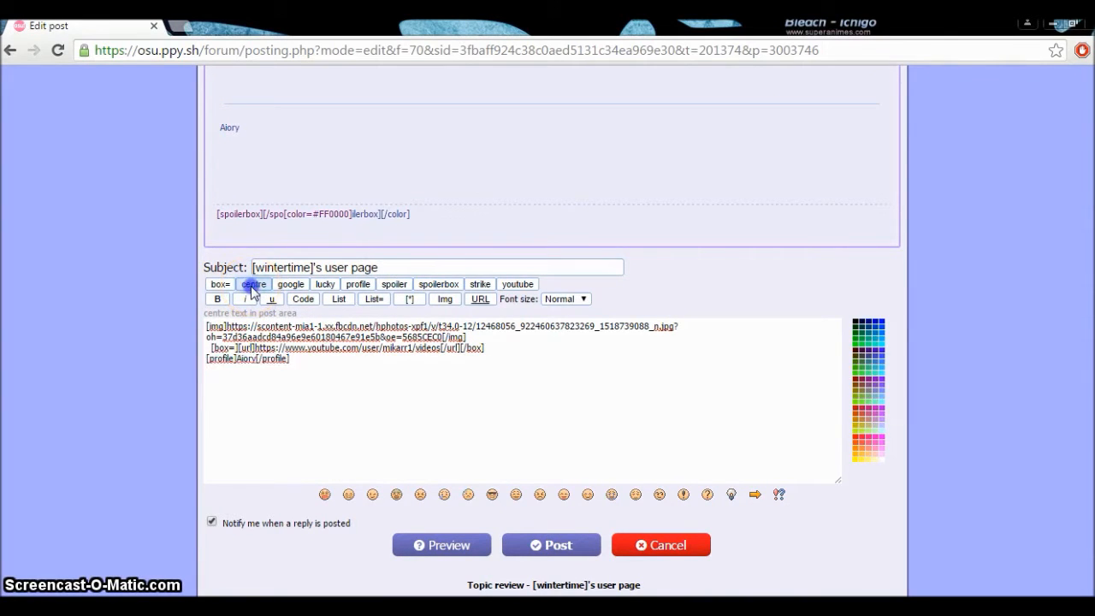
{"action": "left_click", "coordinate": [254, 283]}
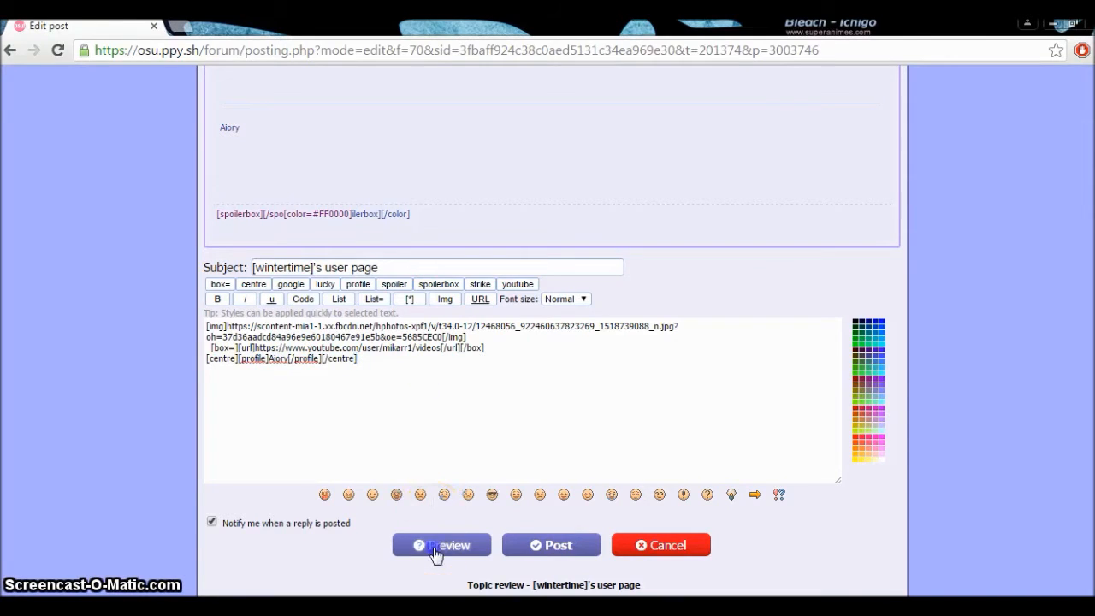
{"action": "left_click", "coordinate": [438, 544]}
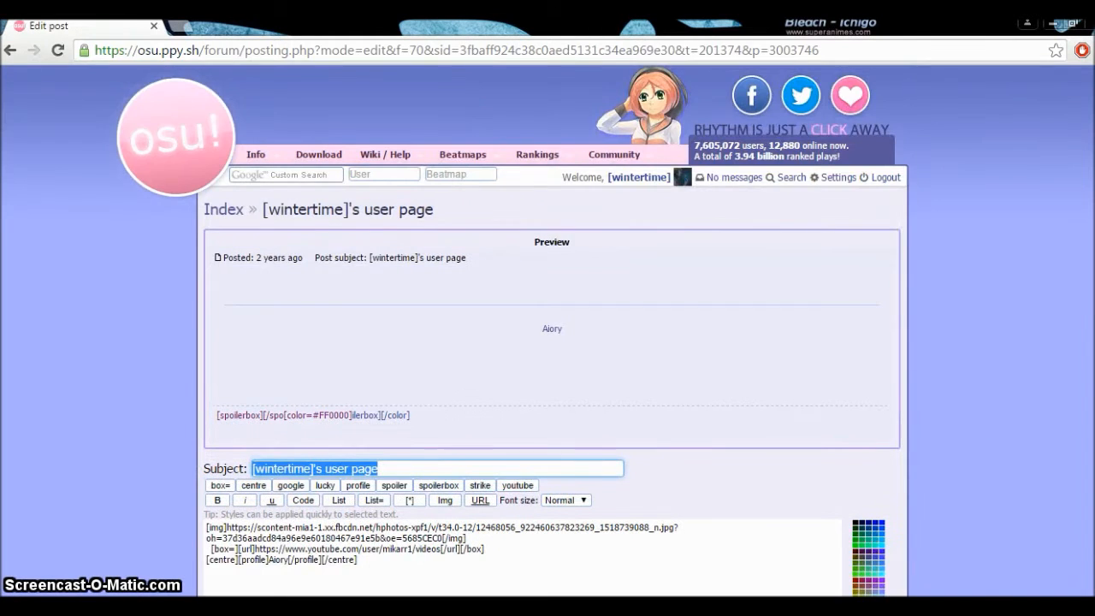
Step: Add ♡ on both sides of the centred Aiory link and preview it as ♡Aiory♡
{"action": "scroll", "scroll_direction": "down", "scroll_amount": 3}
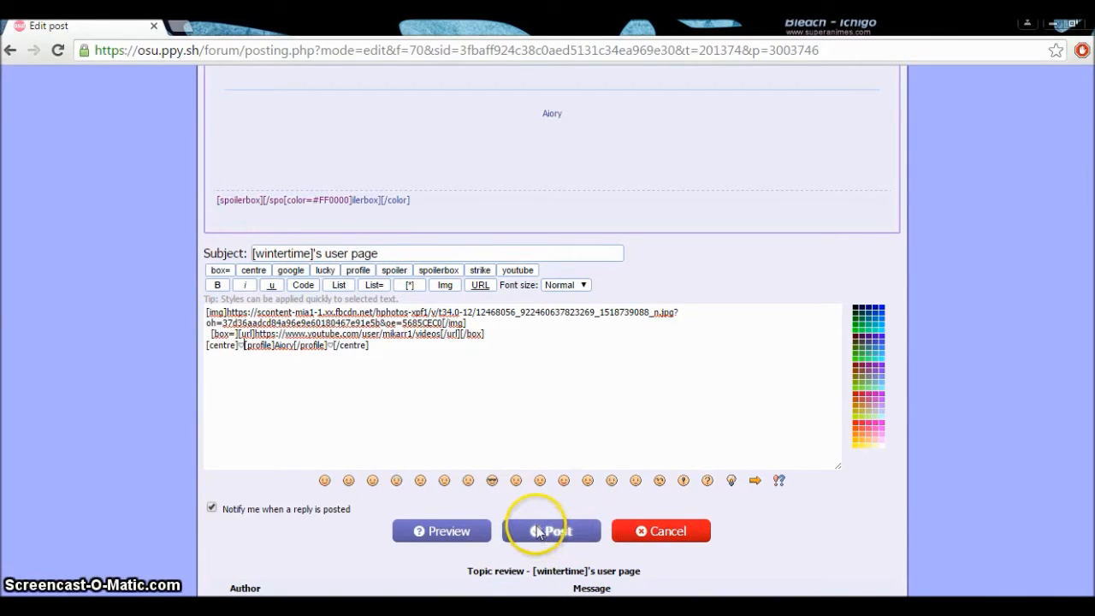
{"action": "left_click", "coordinate": [550, 531]}
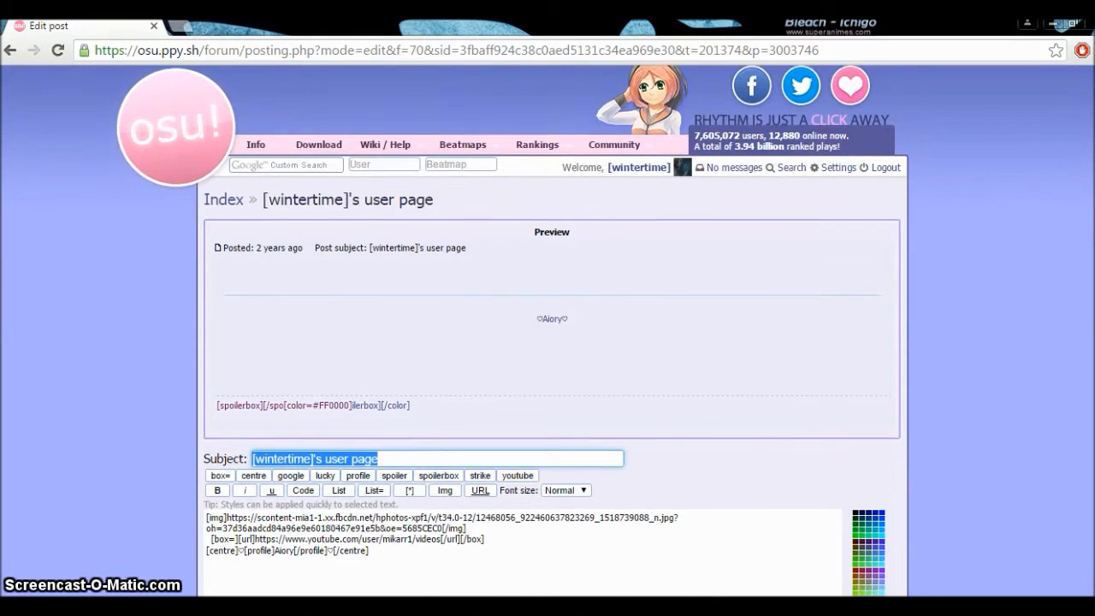
{"action": "scroll", "scroll_direction": "down", "scroll_amount": 3}
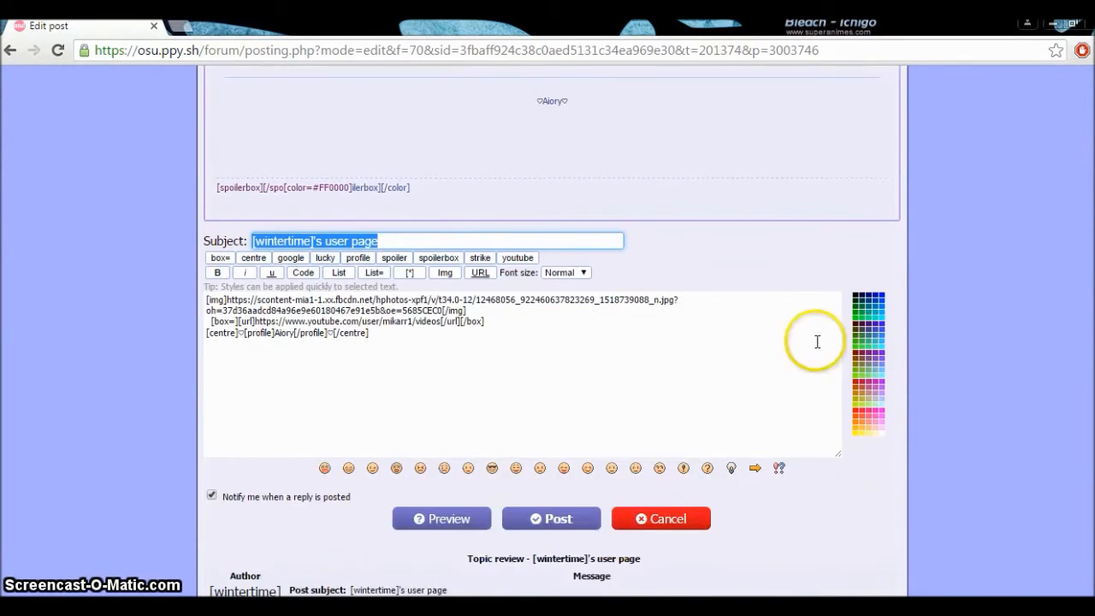
Step: Start a new post line with [url= Aiory's pasted profile address, followed by ][img
{"action": "left_click", "coordinate": [372, 333]}
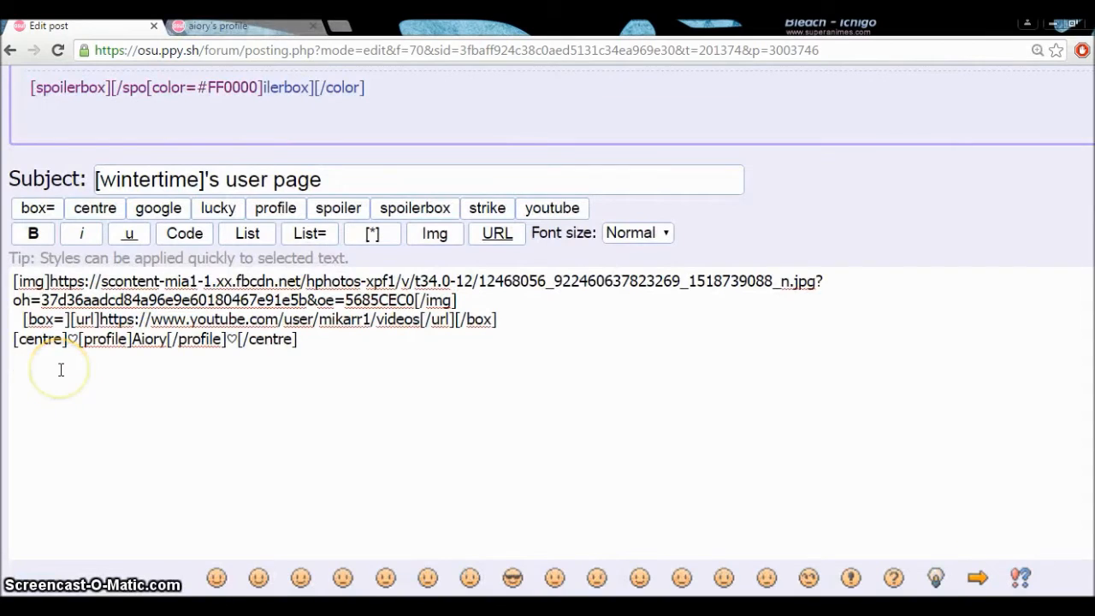
{"action": "type", "text": "["}
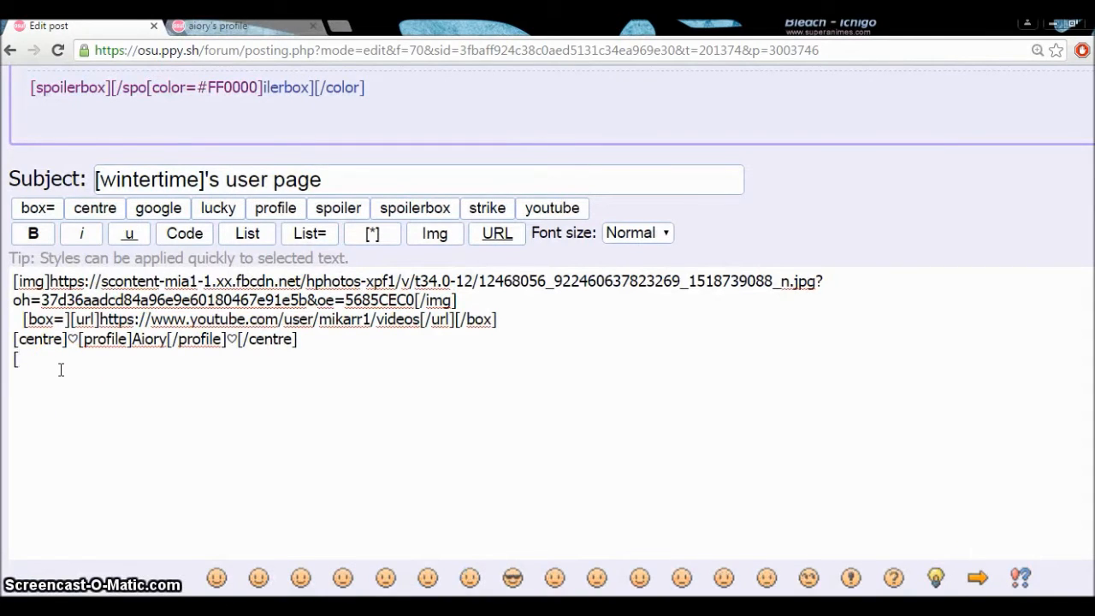
{"action": "left_click", "coordinate": [496, 233]}
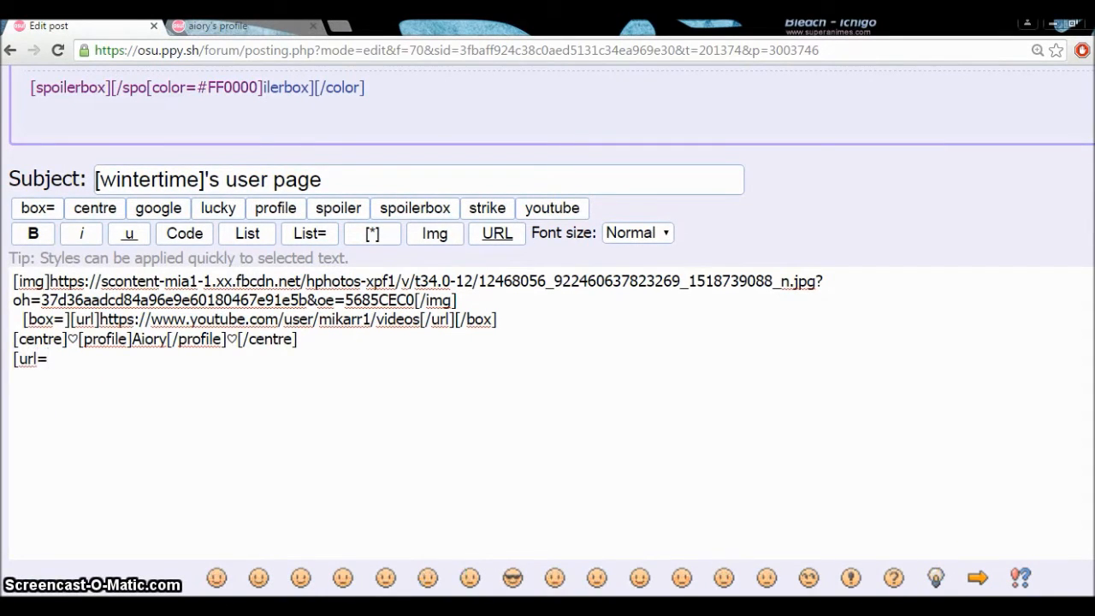
{"action": "left_click", "coordinate": [217, 26]}
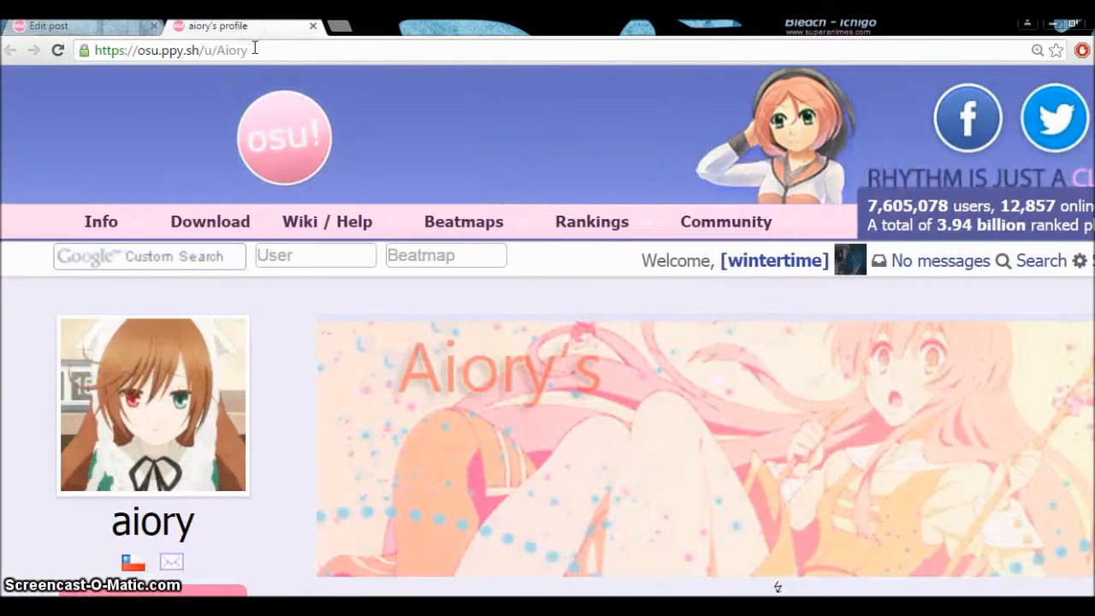
{"action": "left_click", "coordinate": [77, 26]}
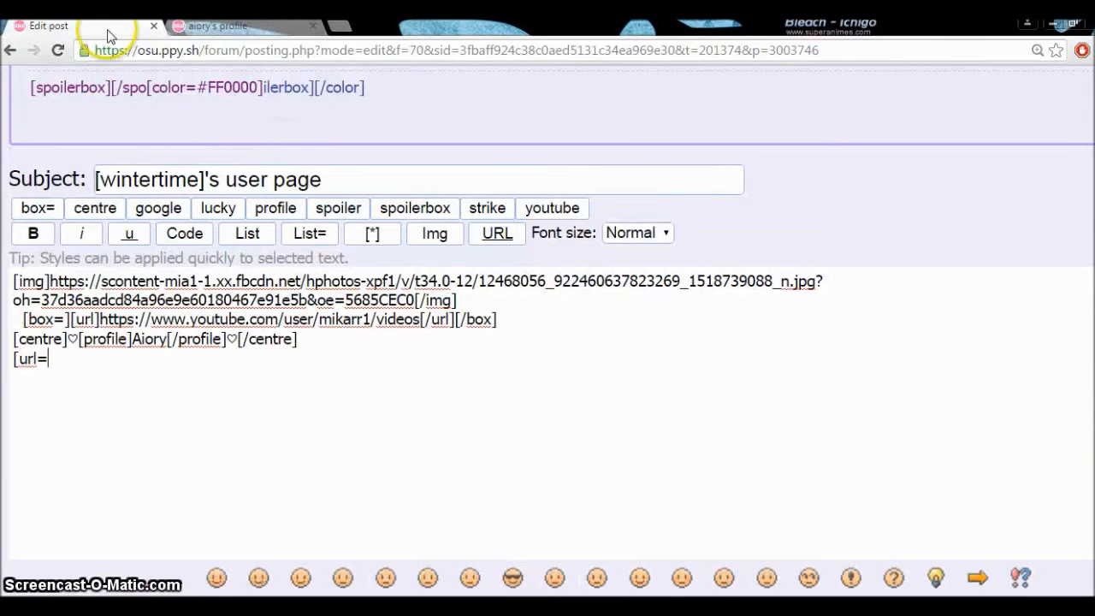
{"action": "right_click", "coordinate": [51, 359]}
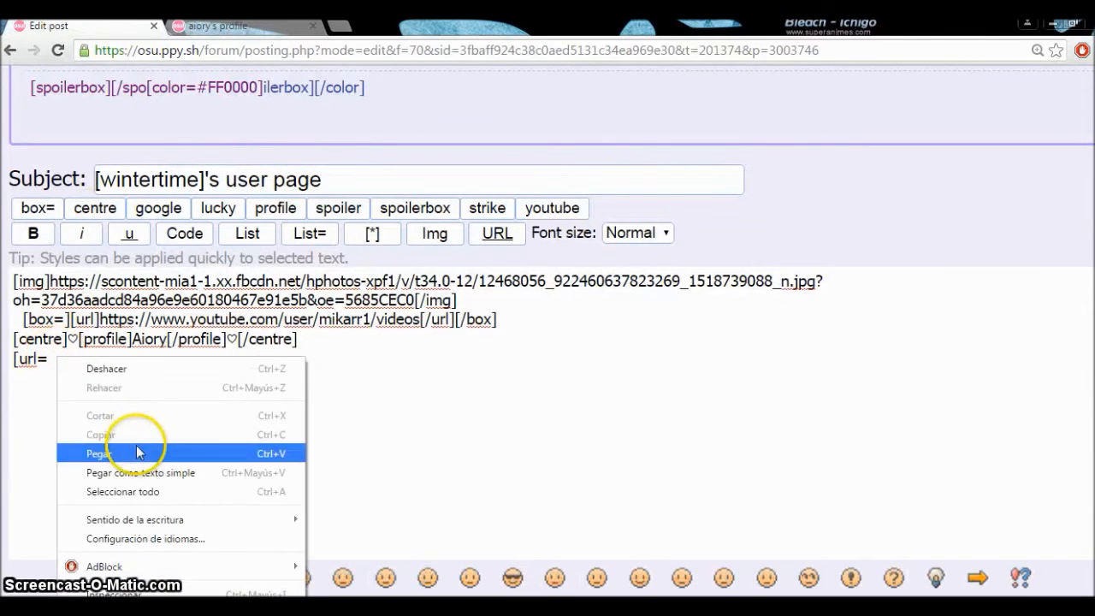
{"action": "left_click", "coordinate": [98, 452]}
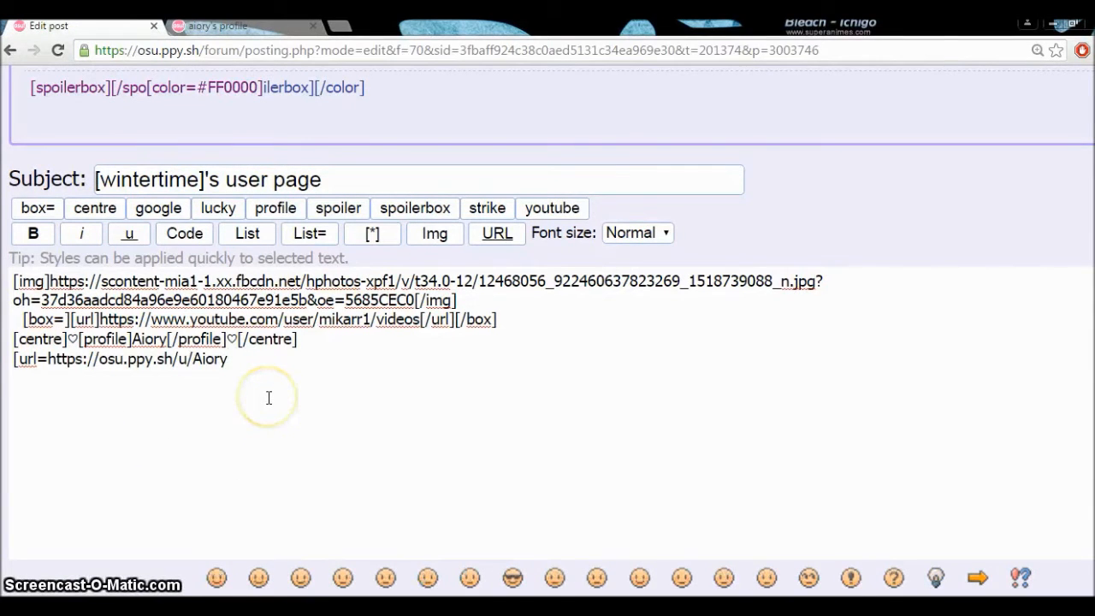
{"action": "type", "text": "]["}
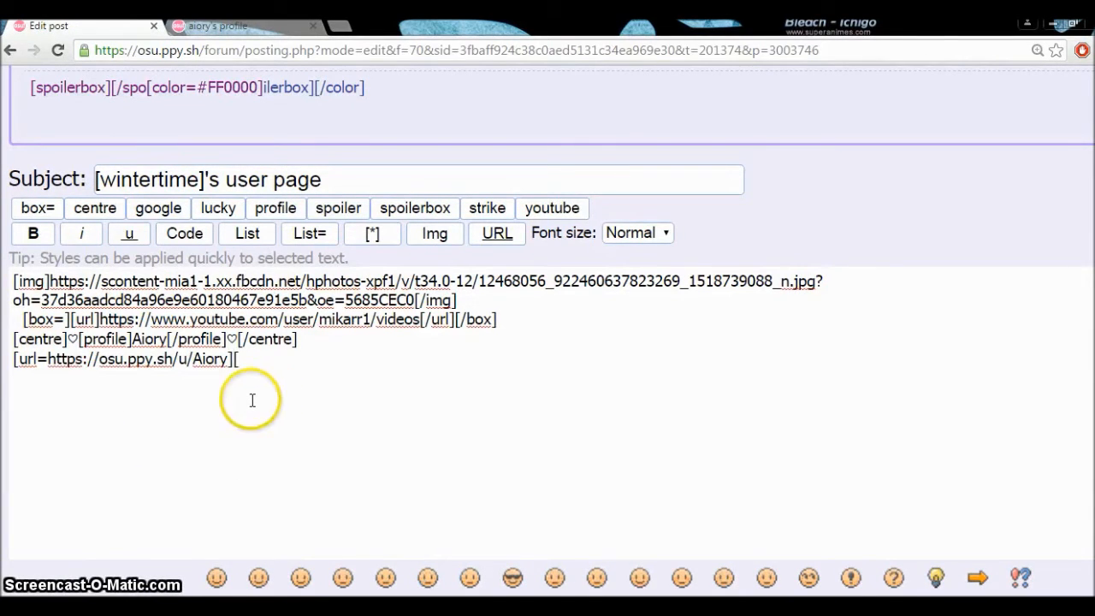
{"action": "type", "text": "[img"}
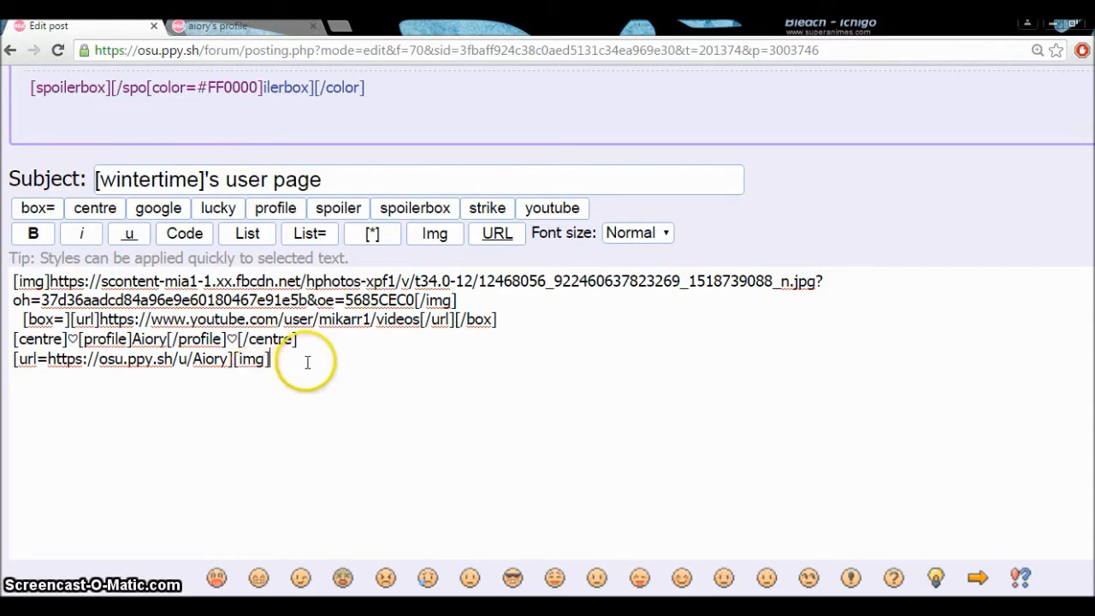
Step: Paste Aiory's avatar image address after [img] and close it with [/img][/url]
{"action": "right_click", "coordinate": [162, 366]}
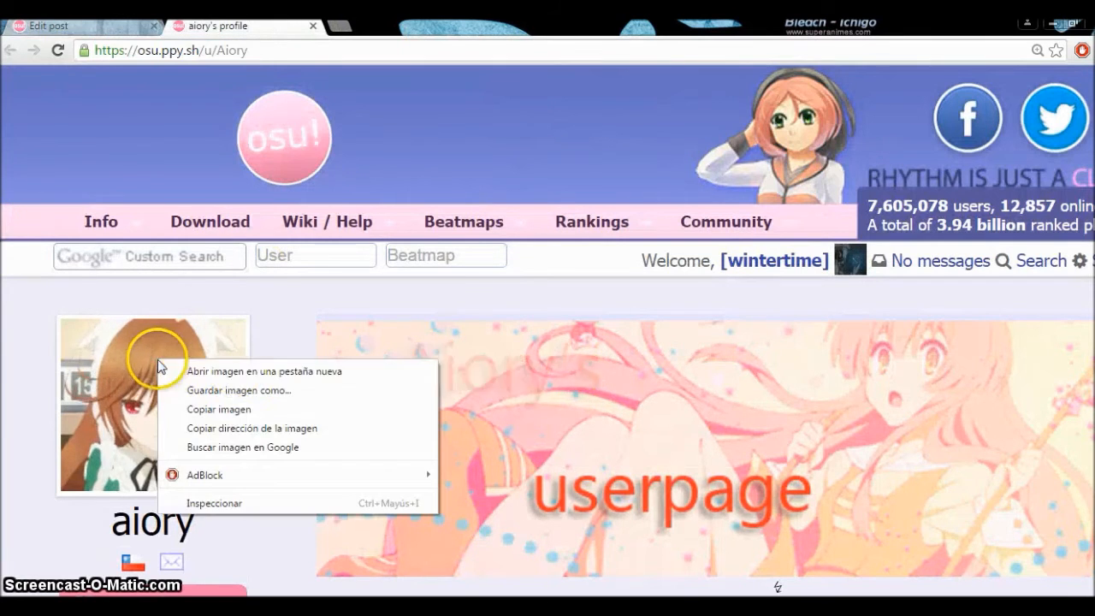
{"action": "mouse_move", "coordinate": [238, 390]}
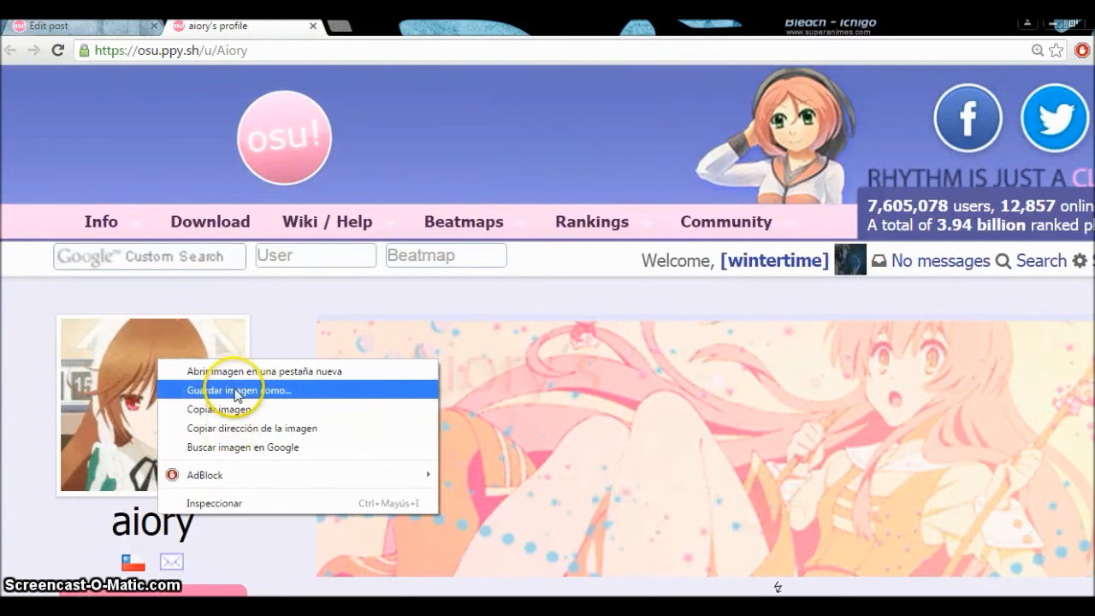
{"action": "left_click", "coordinate": [256, 372]}
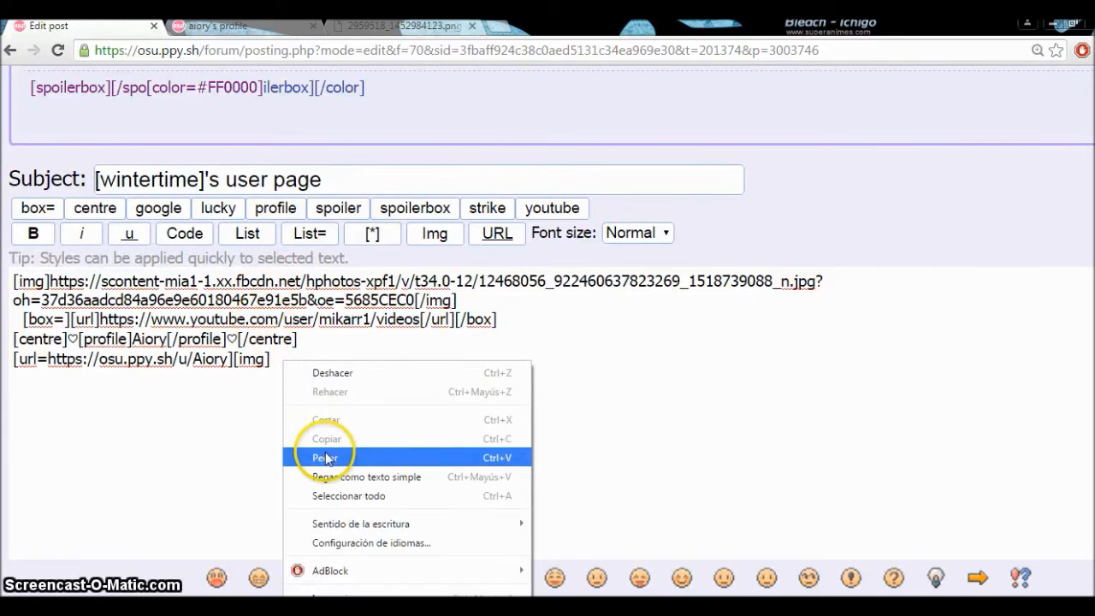
{"action": "left_click", "coordinate": [325, 458]}
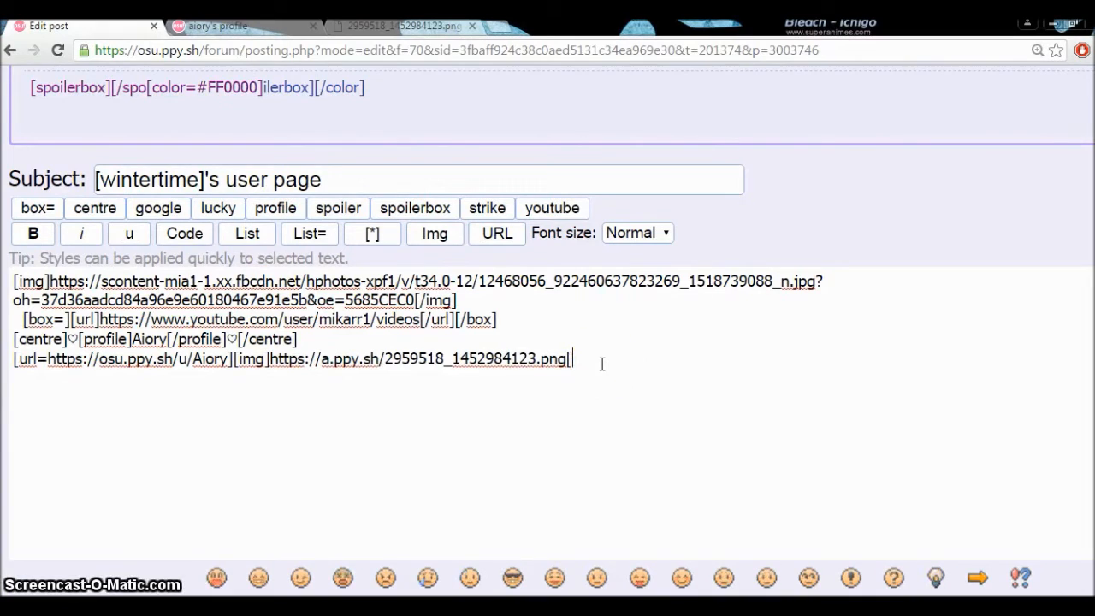
{"action": "type", "text": "/"}
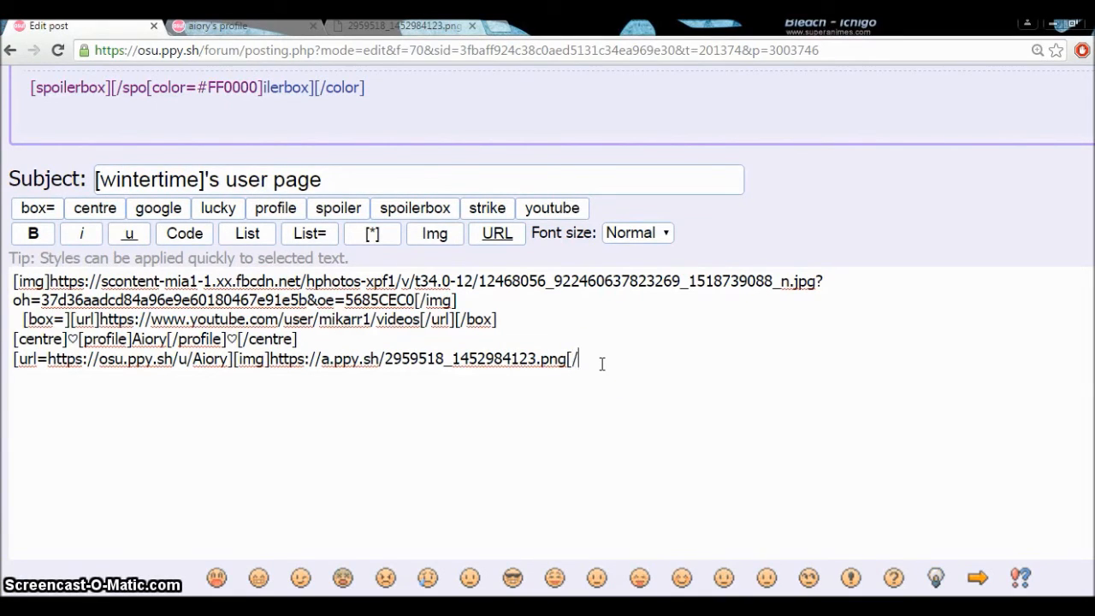
{"action": "type", "text": "img]"}
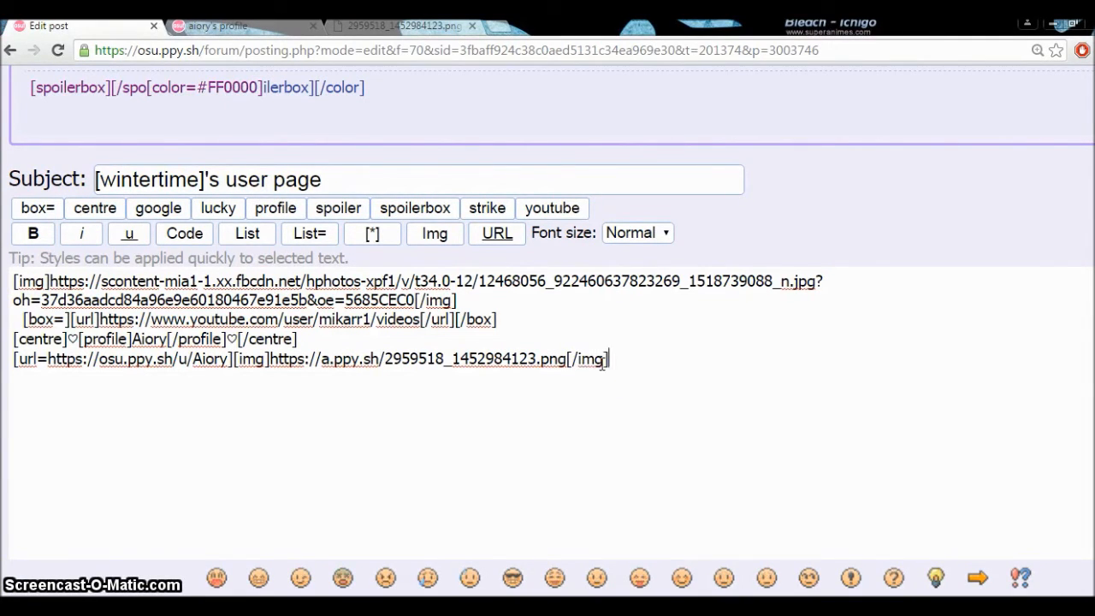
{"action": "type", "text": "["}
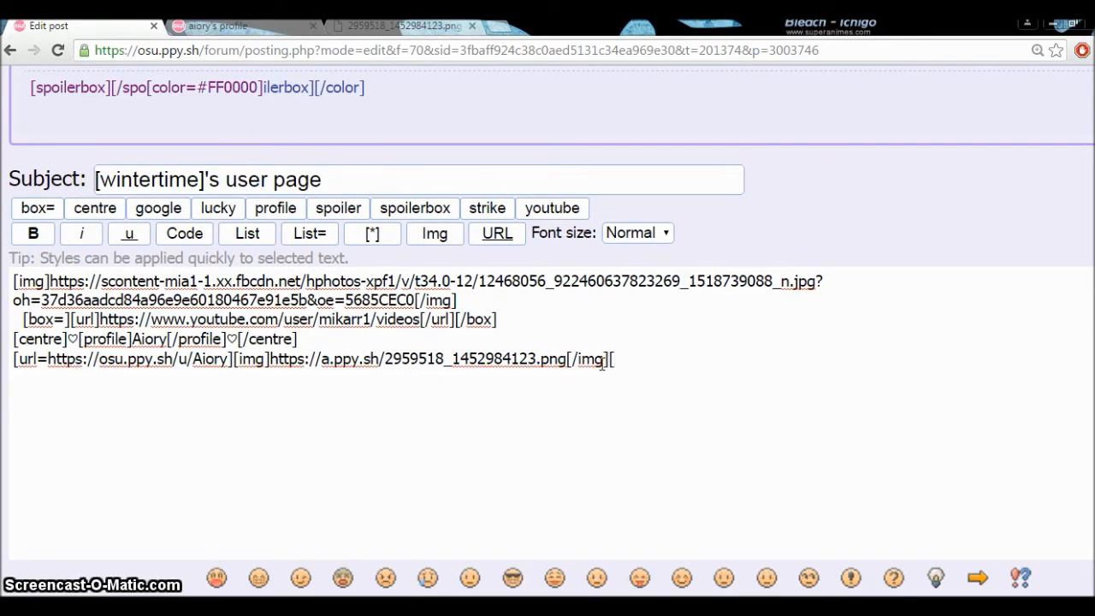
{"action": "type", "text": "/url]"}
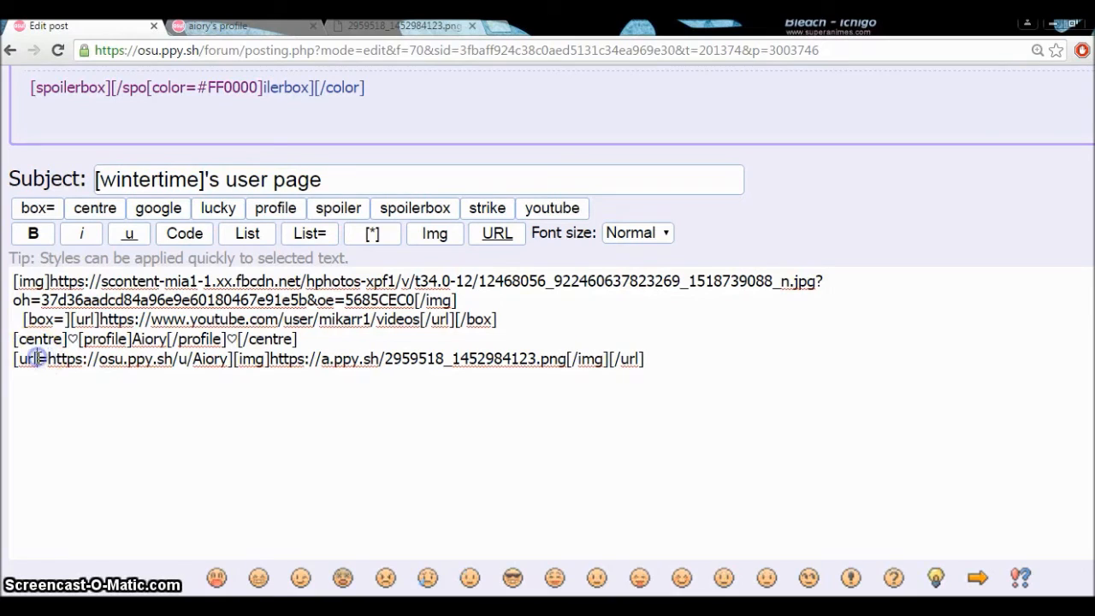
{"action": "double_click", "coordinate": [587, 359]}
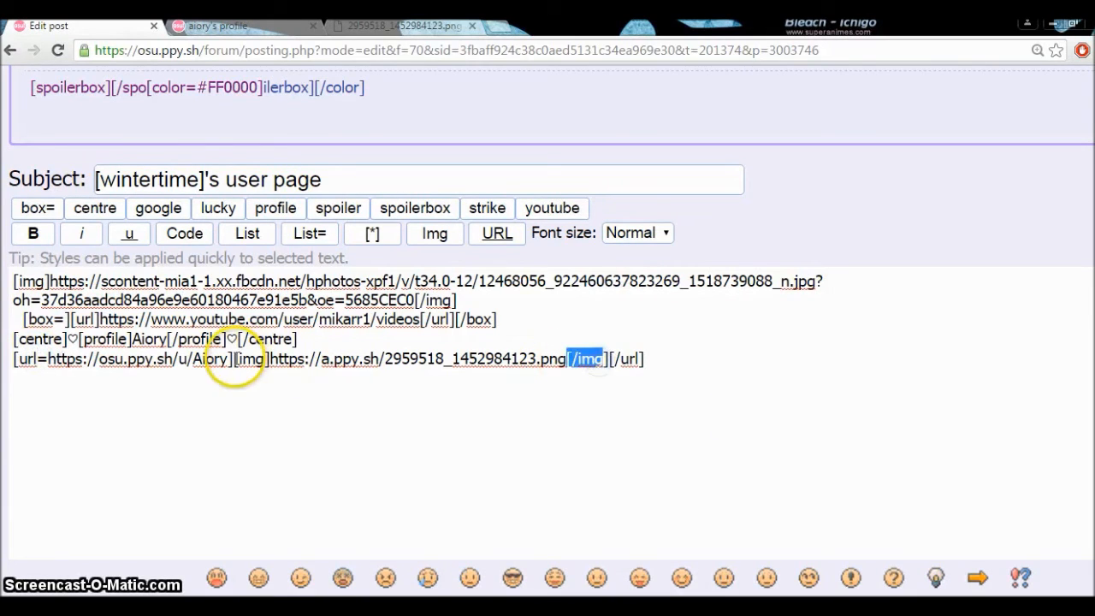
{"action": "left_click", "coordinate": [577, 358]}
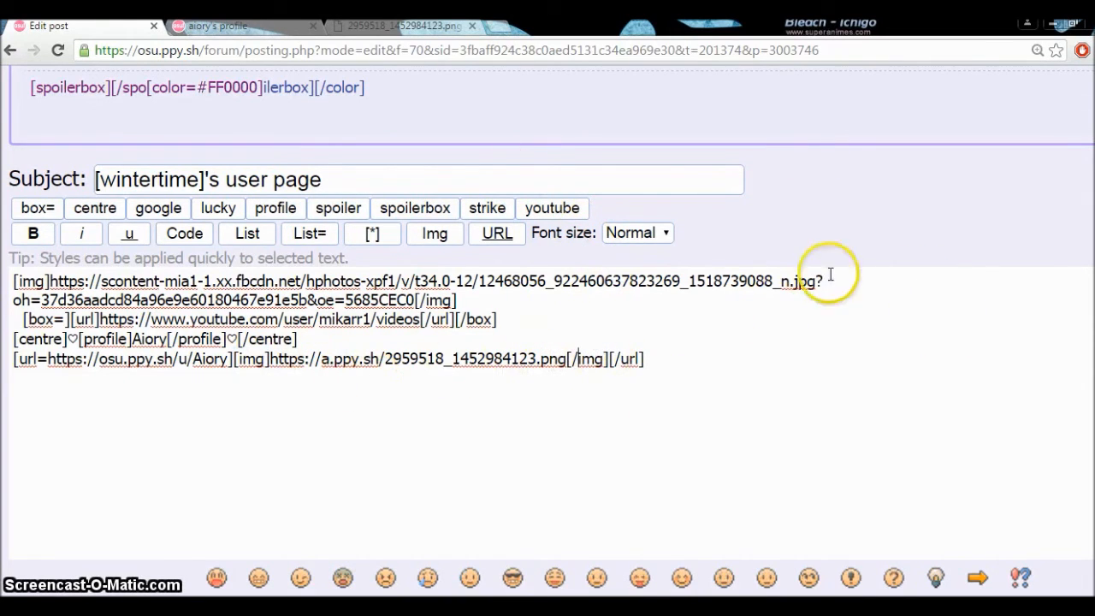
Step: Preview the post with the browser zoomed out, showing the avatar below ♡Aiory♡
{"action": "scroll", "scroll_direction": "down", "scroll_amount": 3}
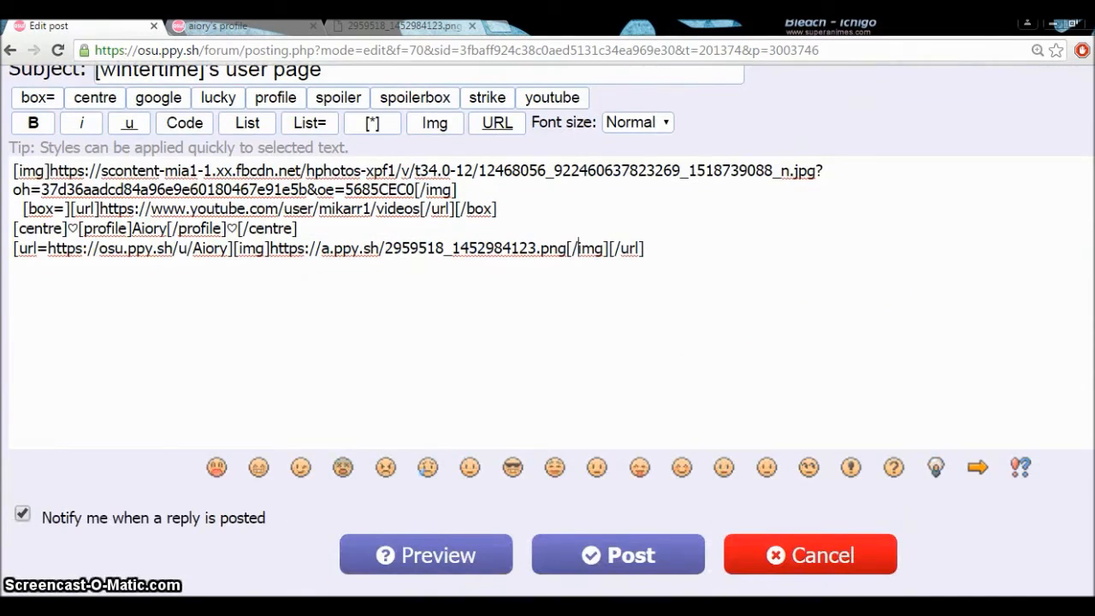
{"action": "left_click", "coordinate": [618, 554]}
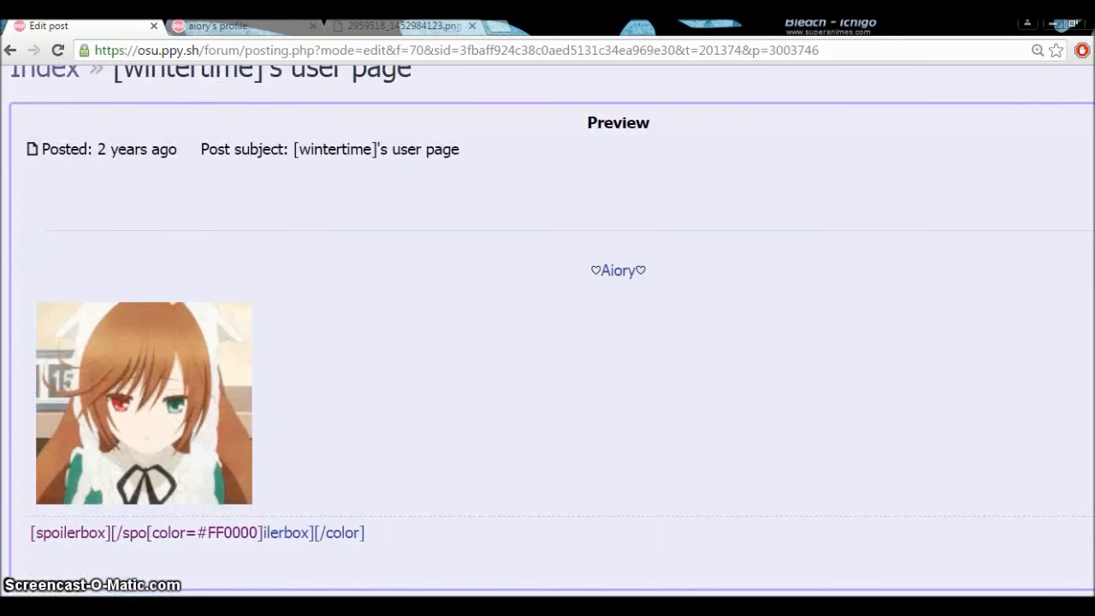
{"action": "left_click", "coordinate": [1084, 49]}
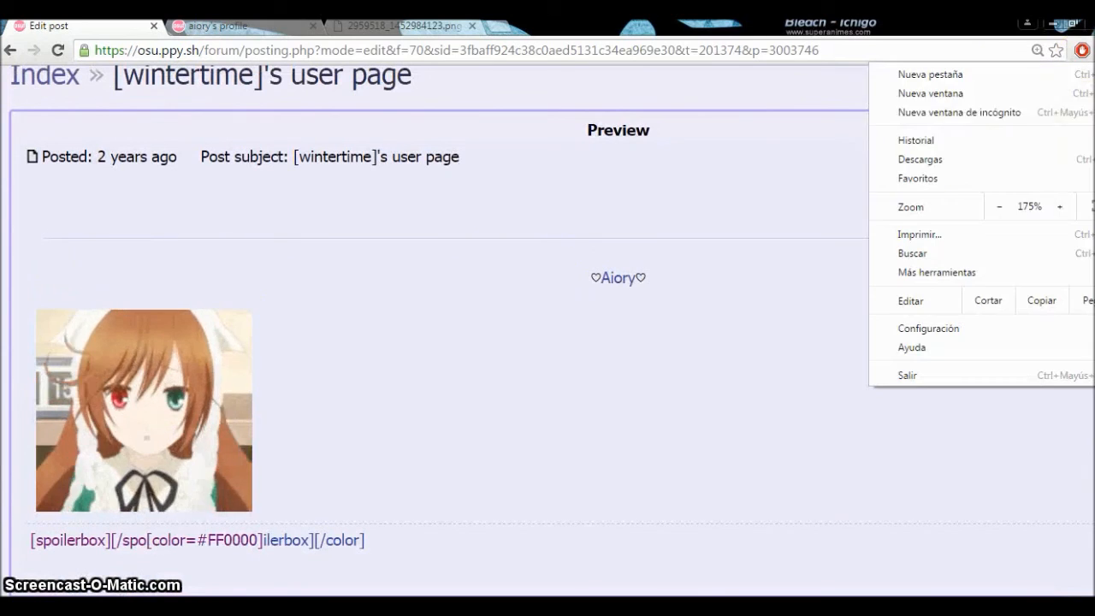
{"action": "left_click", "coordinate": [997, 206]}
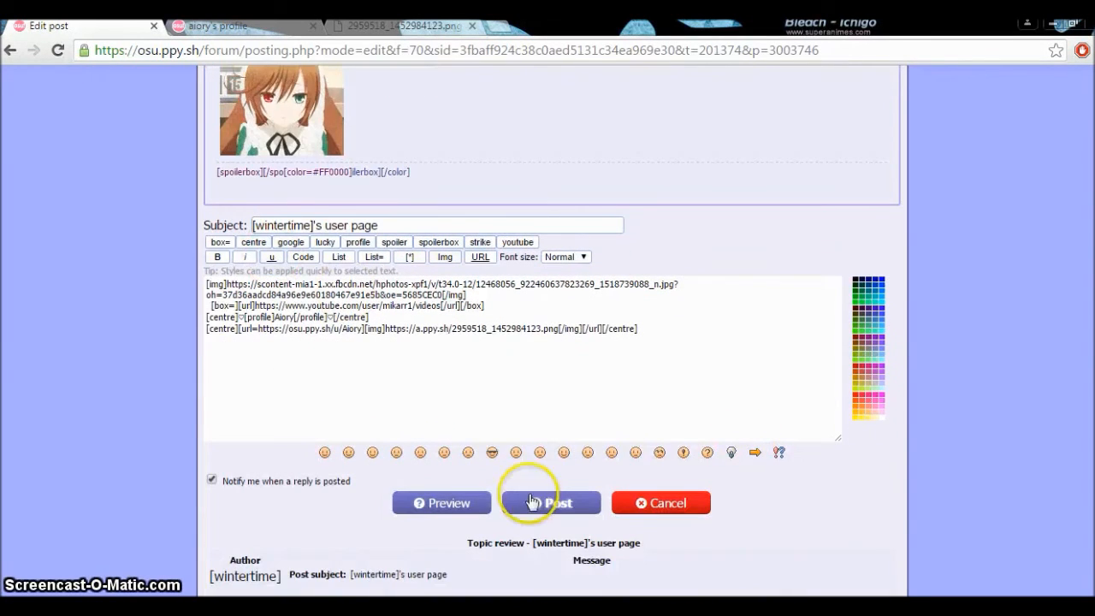
Step: Submit the edited userpage post with the Post button
{"action": "left_click", "coordinate": [548, 502]}
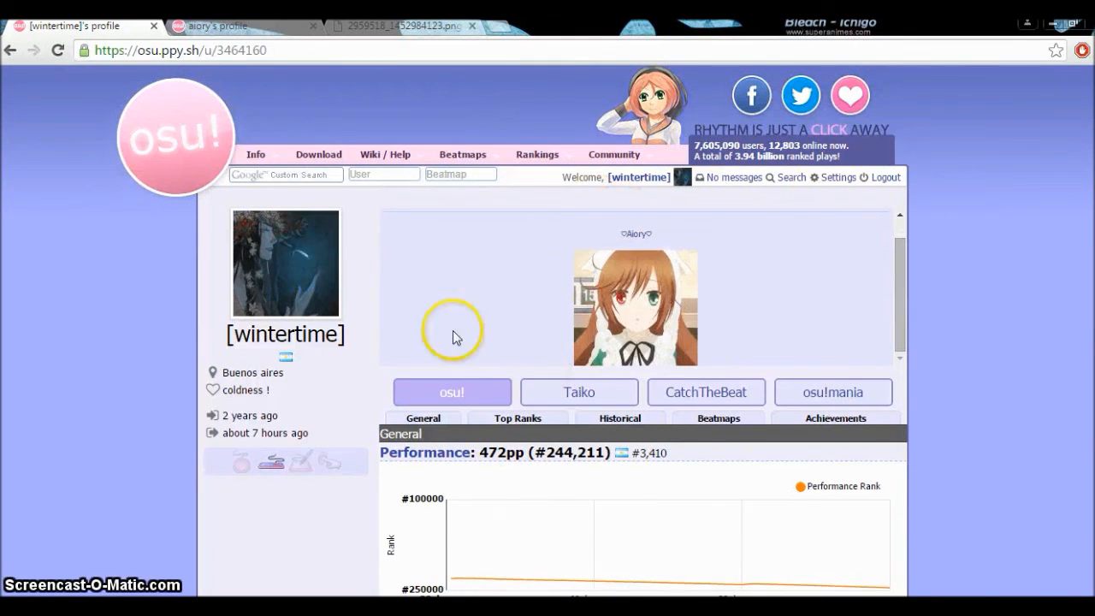
{"action": "mouse_move", "coordinate": [717, 272]}
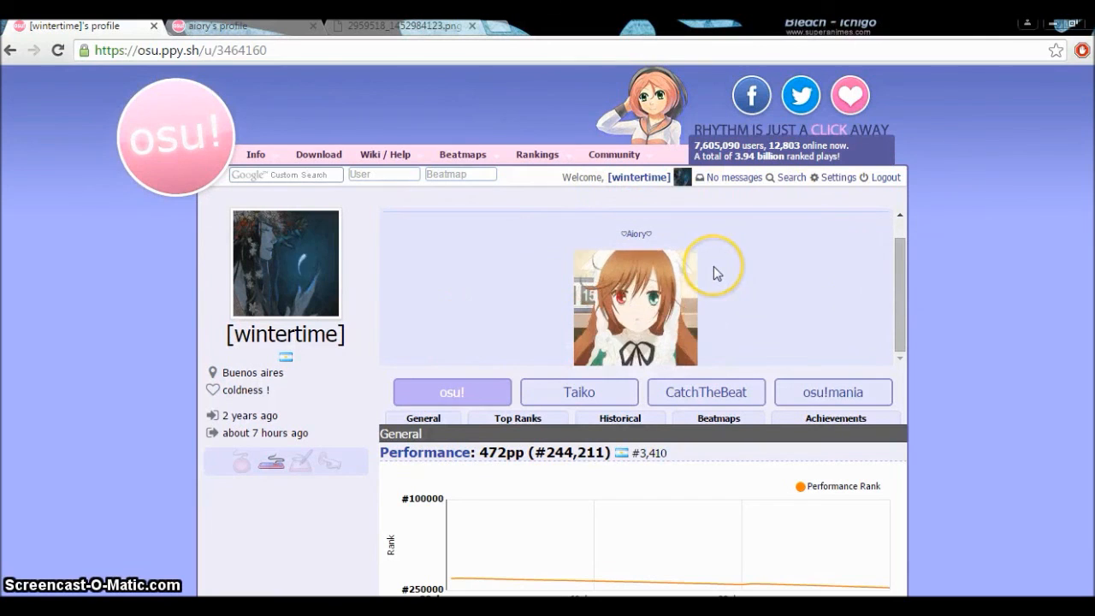
{"action": "mouse_move", "coordinate": [652, 282]}
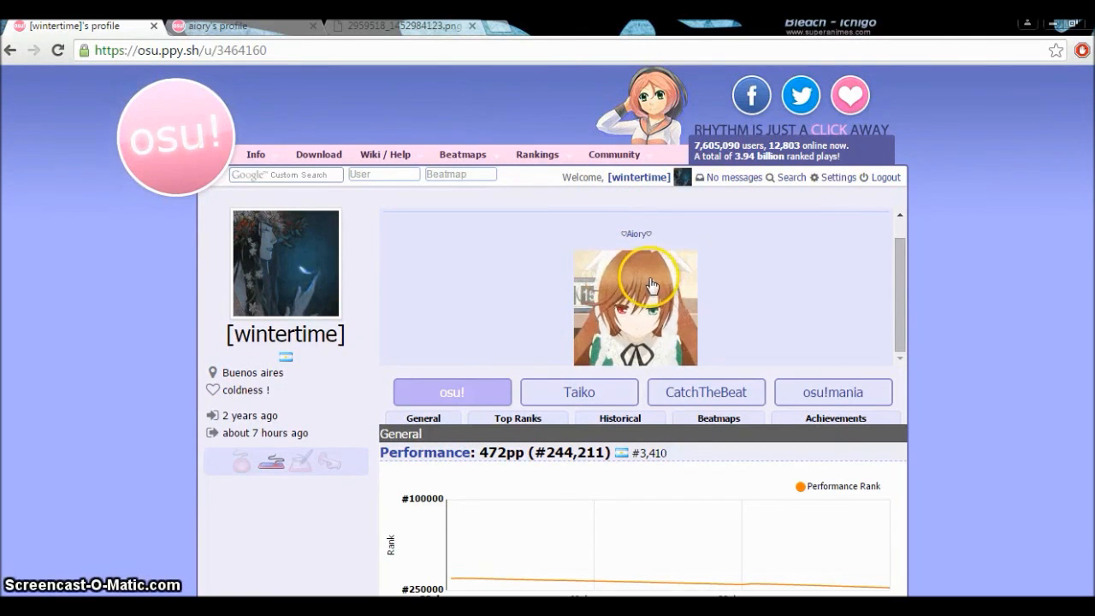